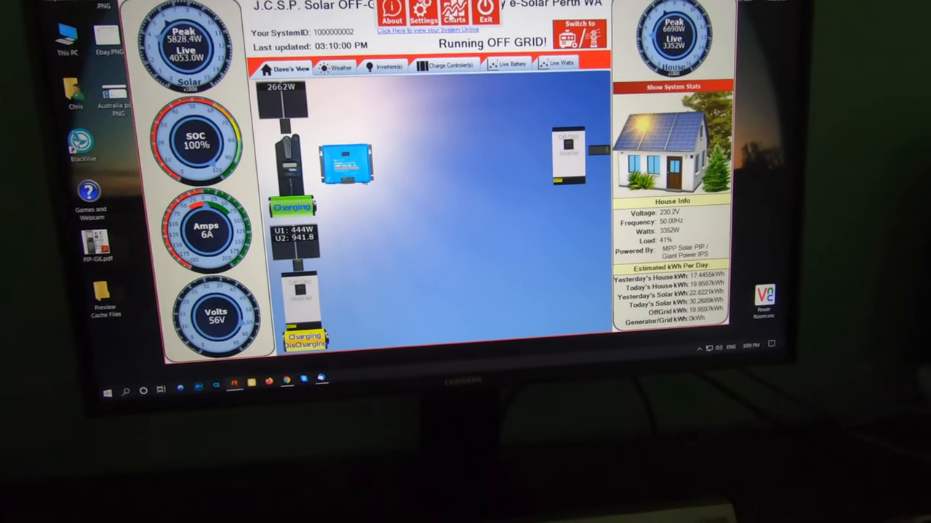
Step: View the Battery Info day chart for 13/12/2019 midnight-to-midday and scroll through it
left_click(454, 11)
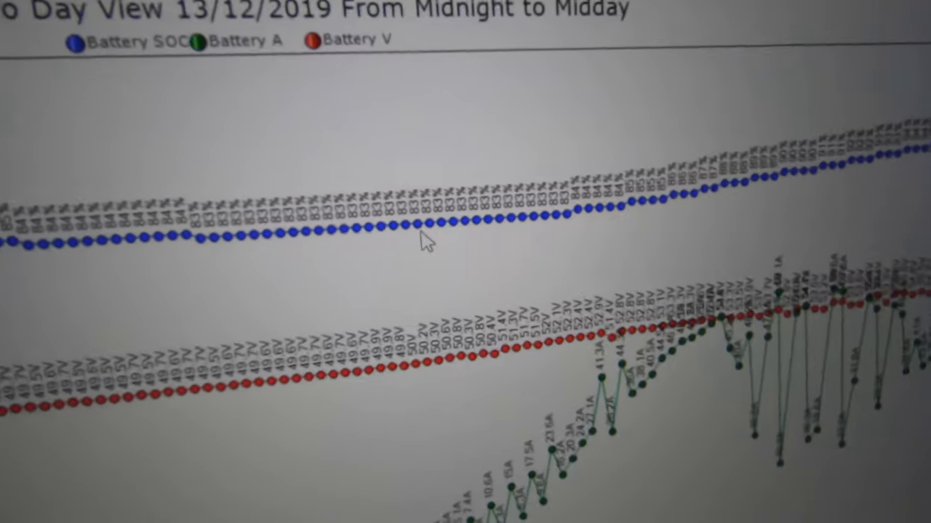
scroll("down", 3)
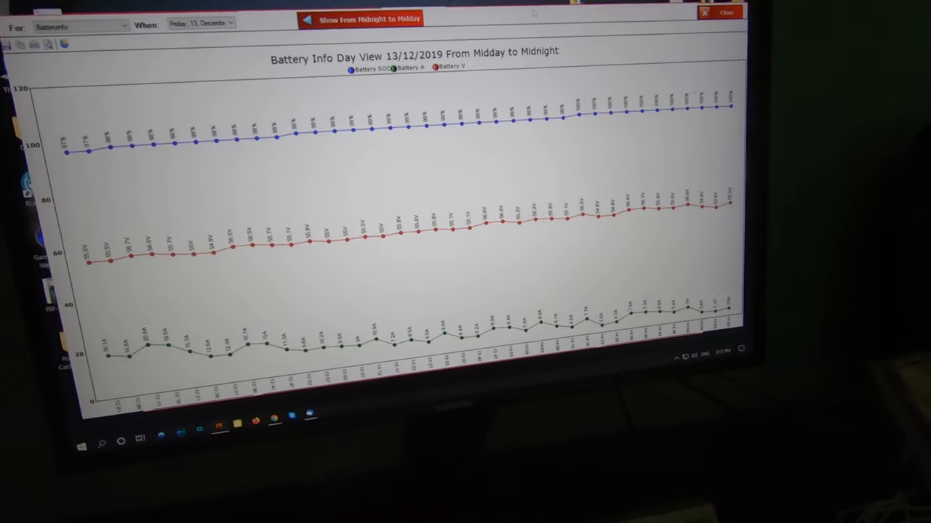
Step: Pick another chart from the For dropdown, returning to the off-grid home dashboard
left_click(80, 26)
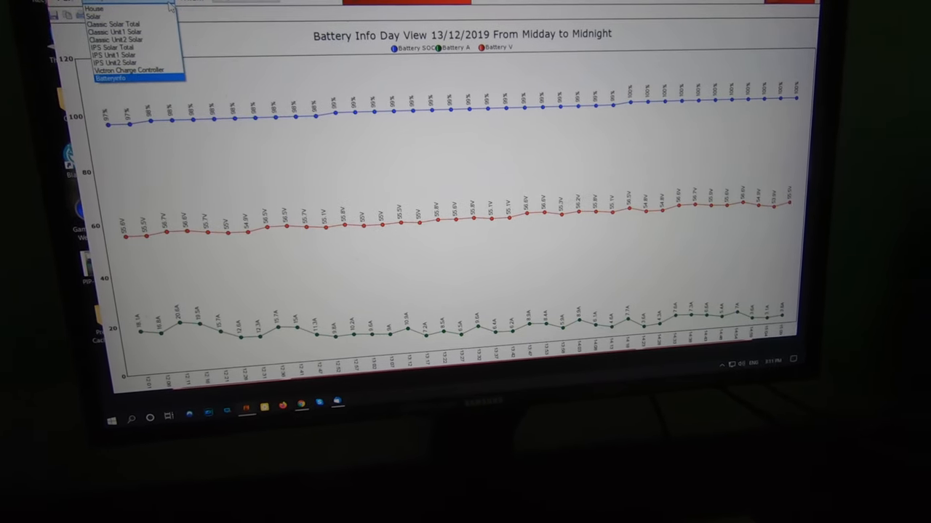
left_click(109, 78)
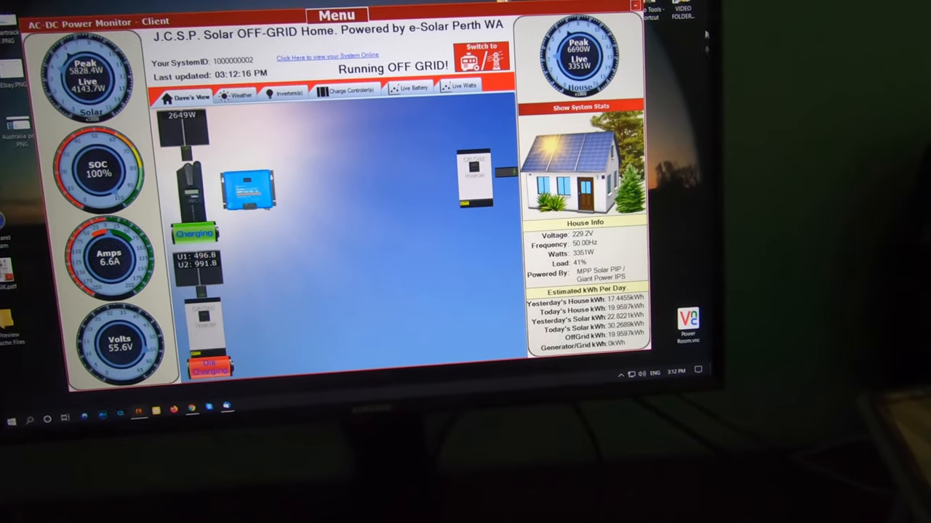
Step: Show system peak stats: solar 5828.4W, battery 71.7A and house 6690W
left_click(580, 107)
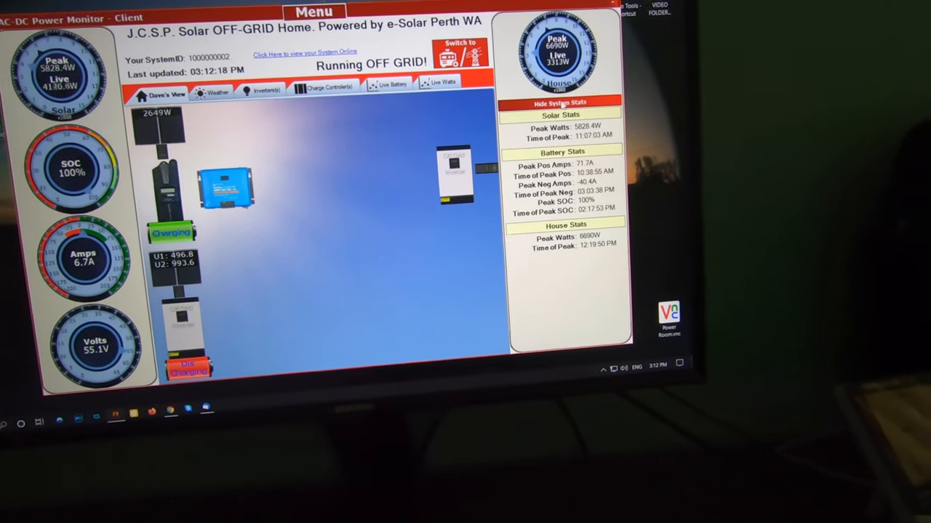